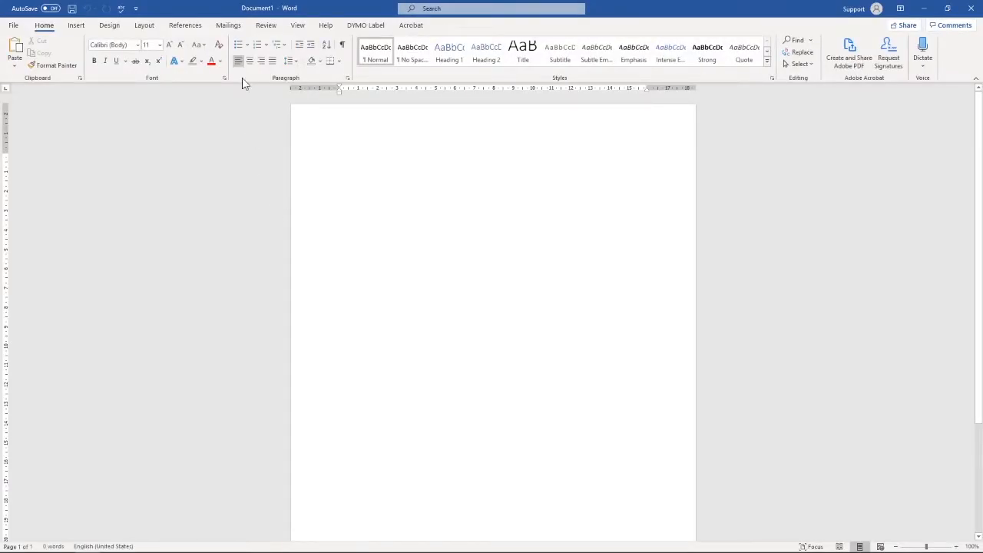
pyautogui.moveTo(229, 24)
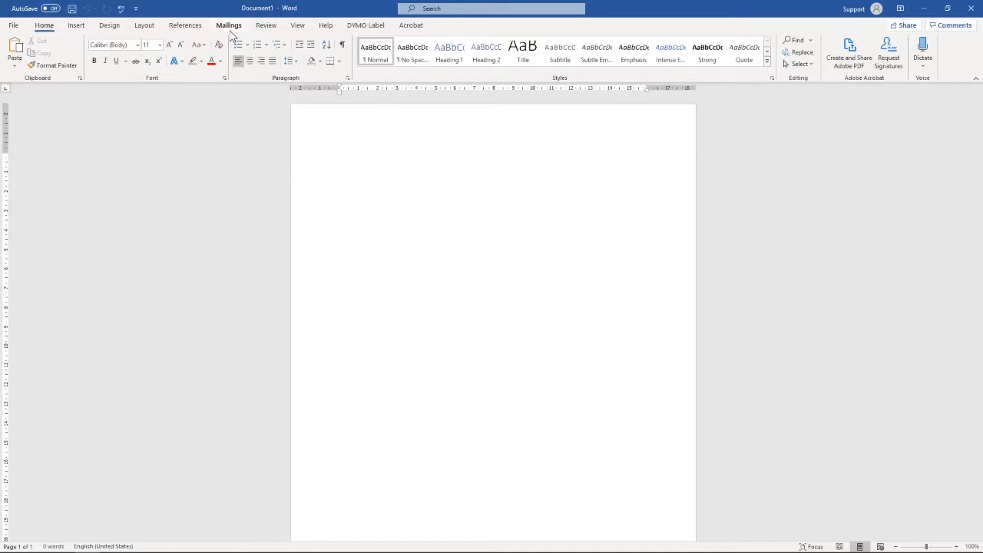
# - Open the Labels tab of Envelopes and Labels from the Mailings ribbon
pyautogui.click(229, 25)
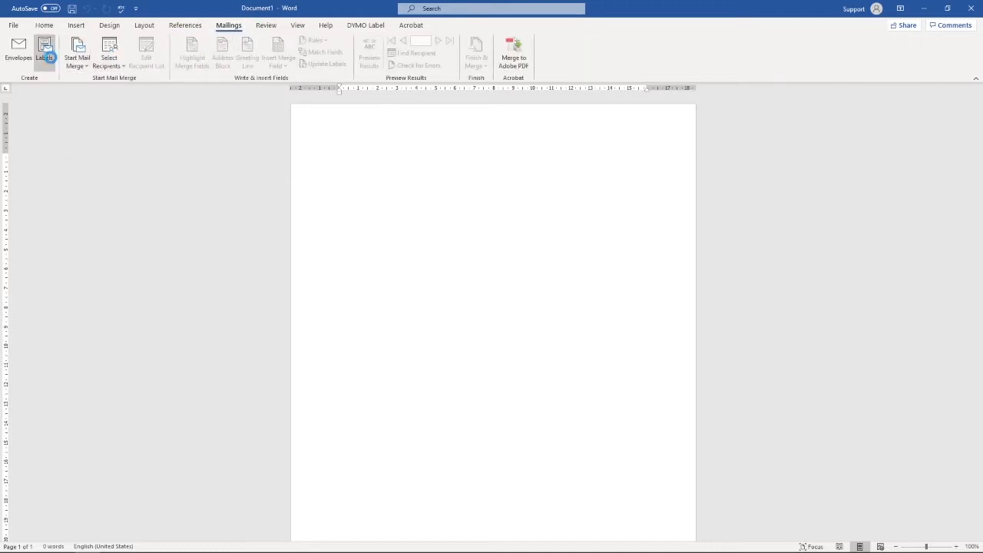
pyautogui.click(44, 50)
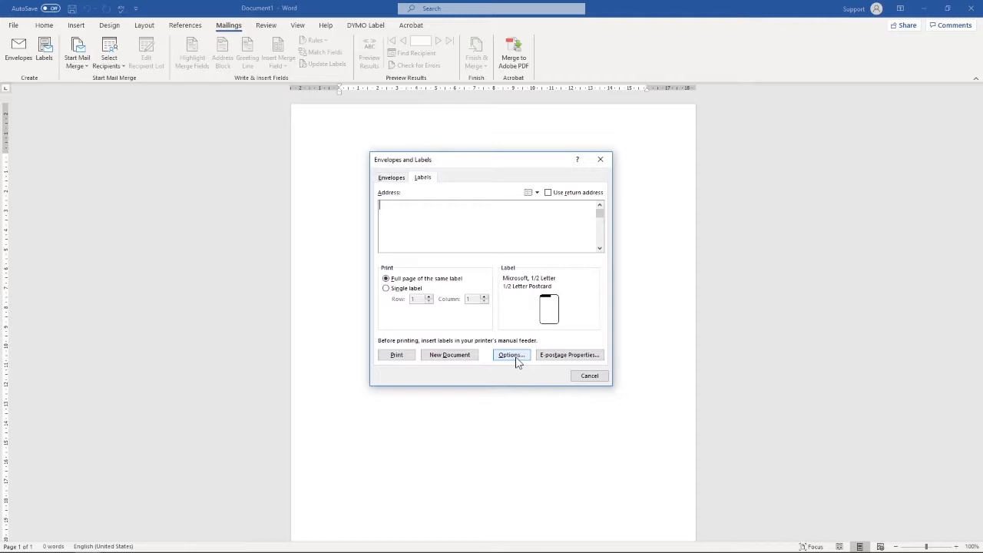
# - In Label Options, choose the 30 Per Page label and view its details
pyautogui.click(510, 354)
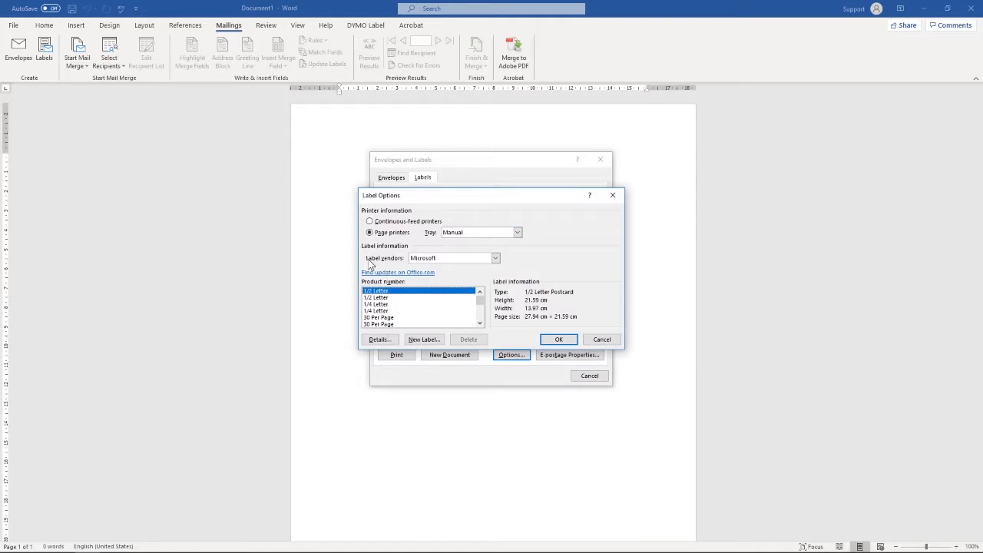
pyautogui.moveTo(391, 263)
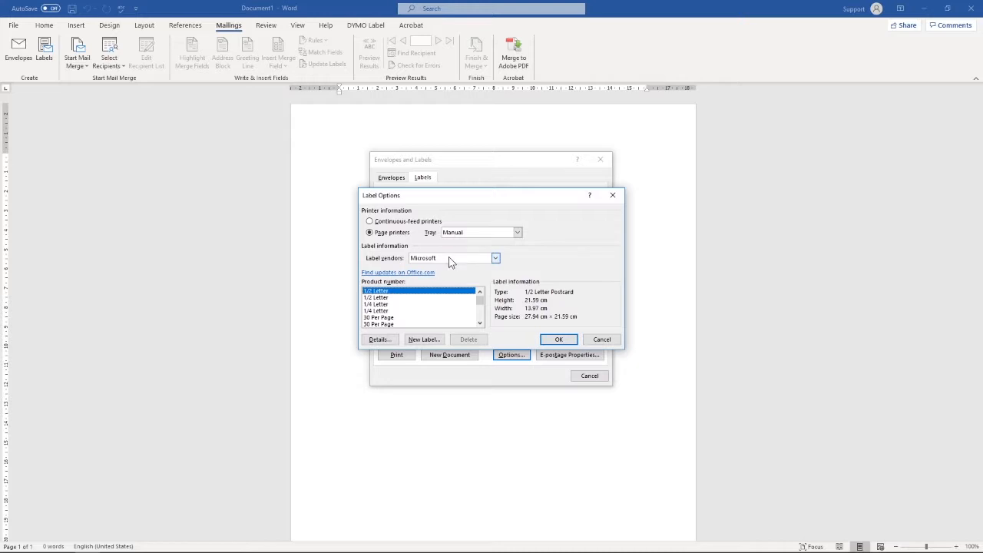
pyautogui.click(378, 317)
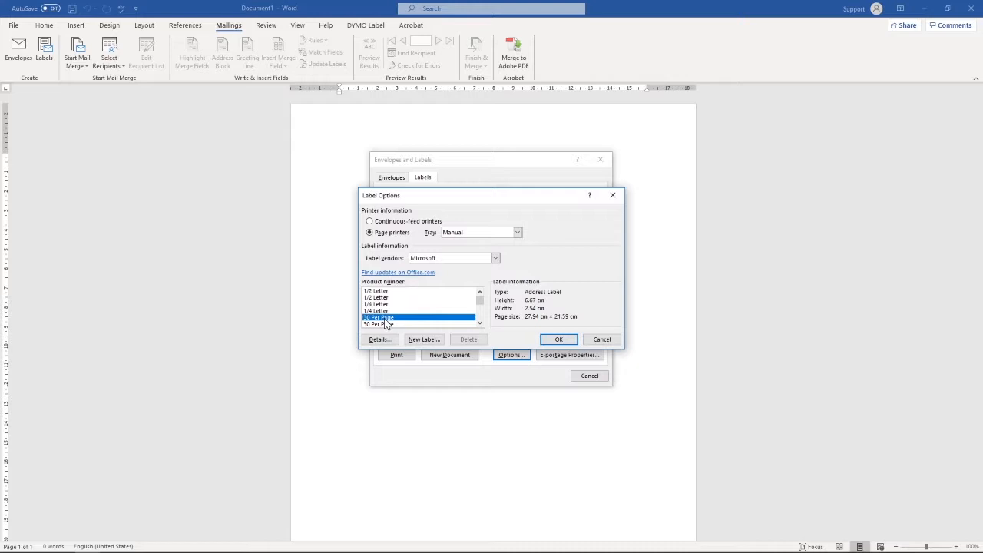
pyautogui.click(378, 338)
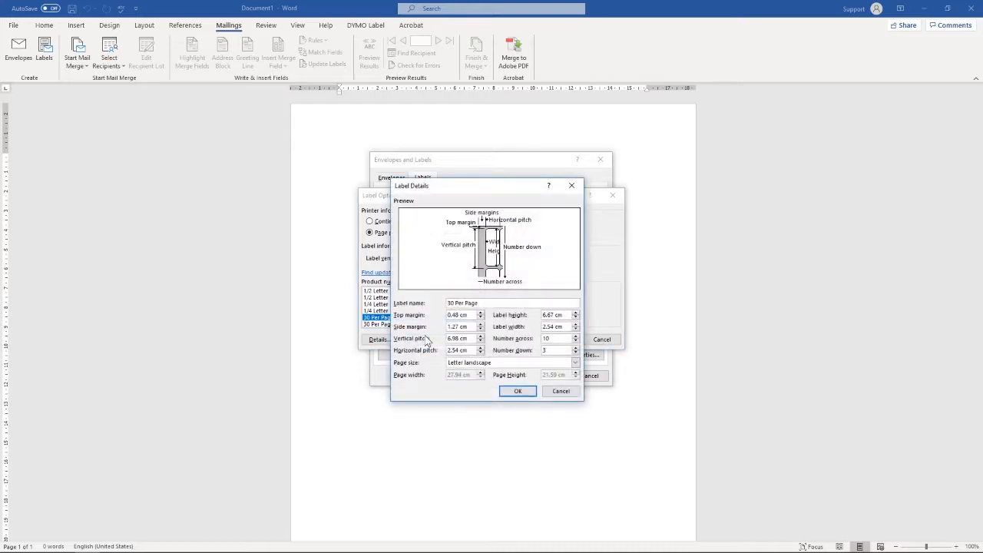
pyautogui.moveTo(413, 298)
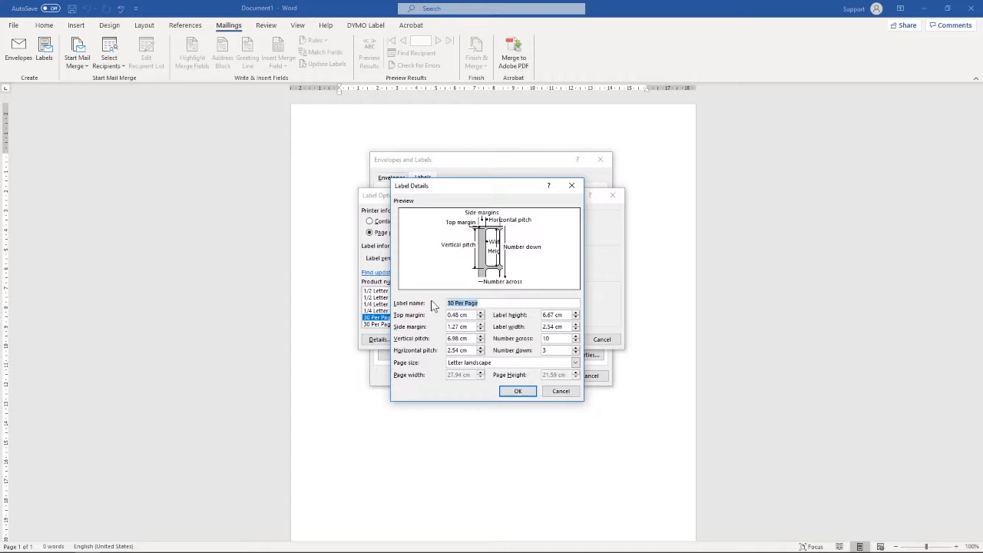
# - Type 'WALIB Spine Labels' as the custom label name
pyautogui.write('W')
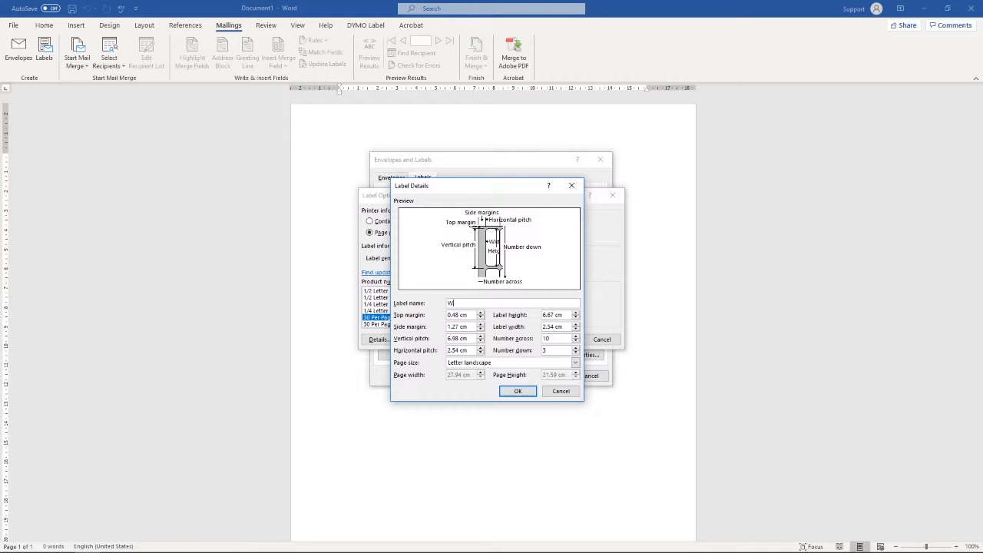
pyautogui.write('ALIB Spine Labels')
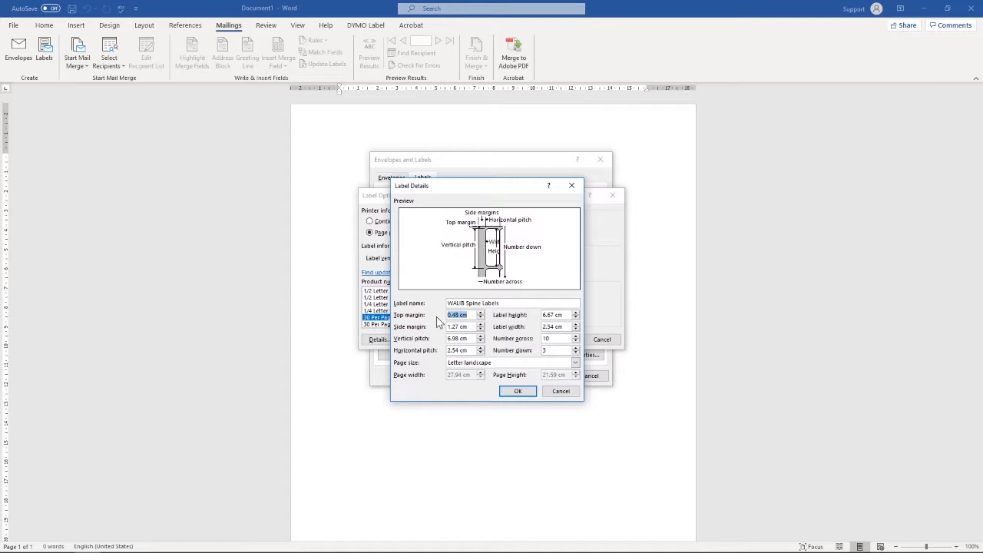
# - Enter margins, pitch, 2.4 × 1.9 cm size, 9 across by 10 down on A4, and save
pyautogui.write('1.5')
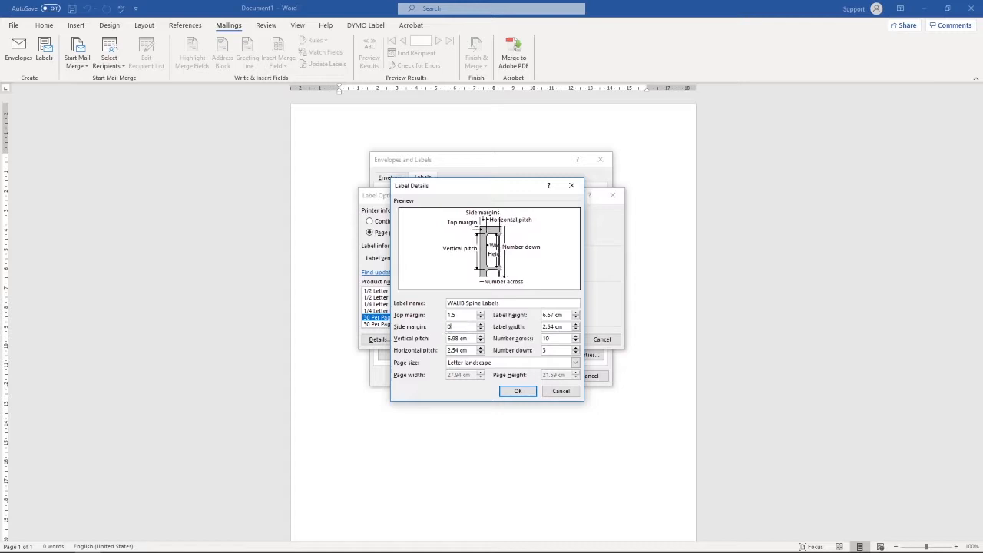
pyautogui.write('0.75')
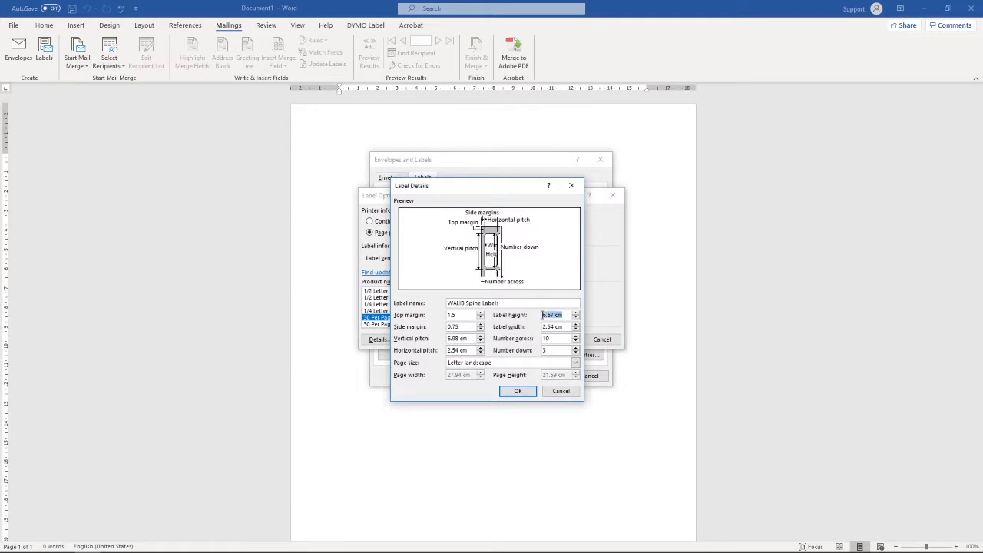
pyautogui.write('2.4')
pyautogui.click(560, 326)
pyautogui.write('1.9')
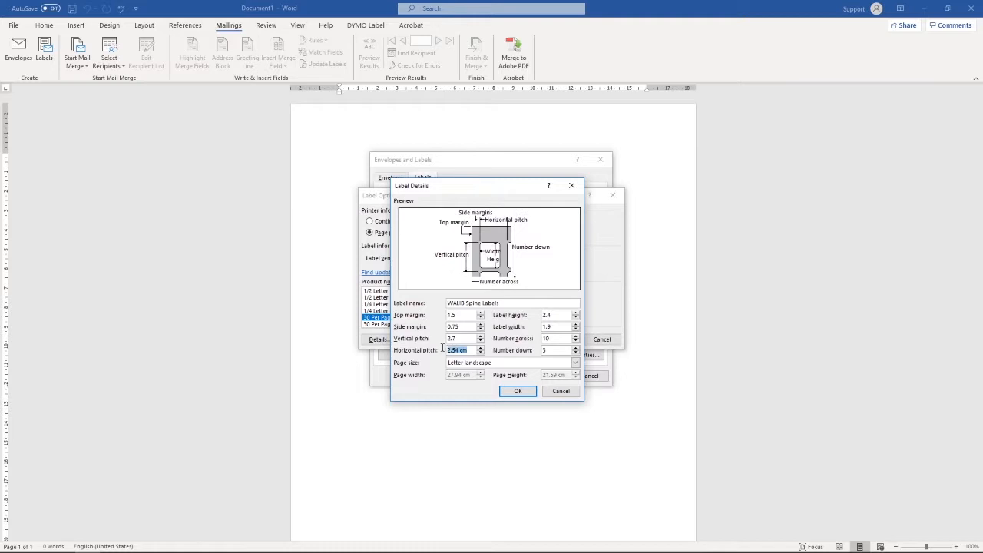
pyautogui.write('2.2')
pyautogui.click(557, 350)
pyautogui.write('10')
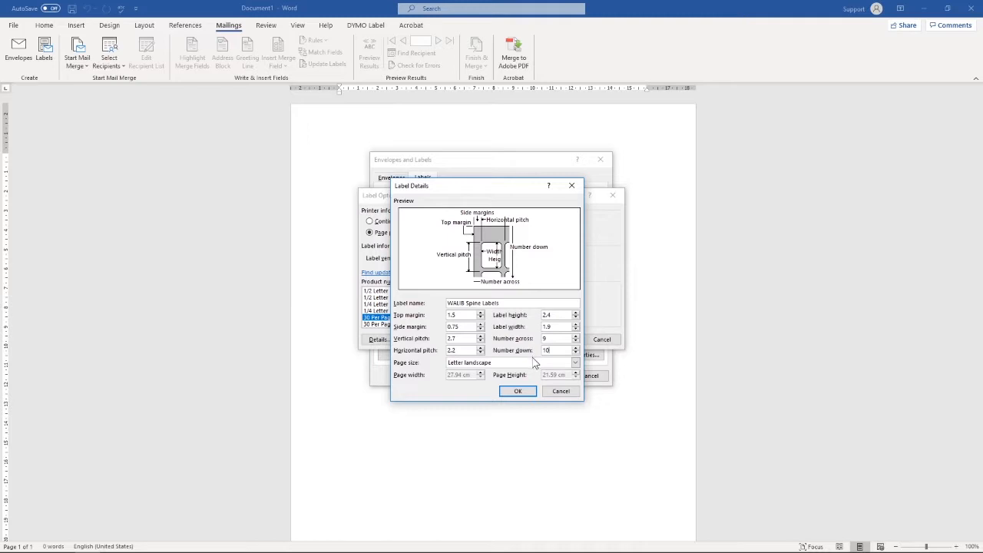
pyautogui.click(576, 362)
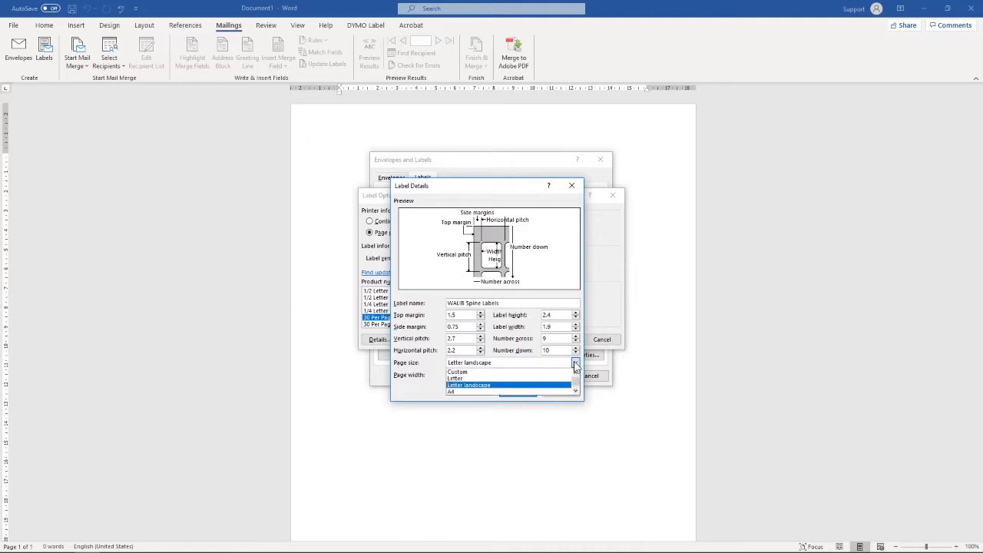
pyautogui.click(452, 392)
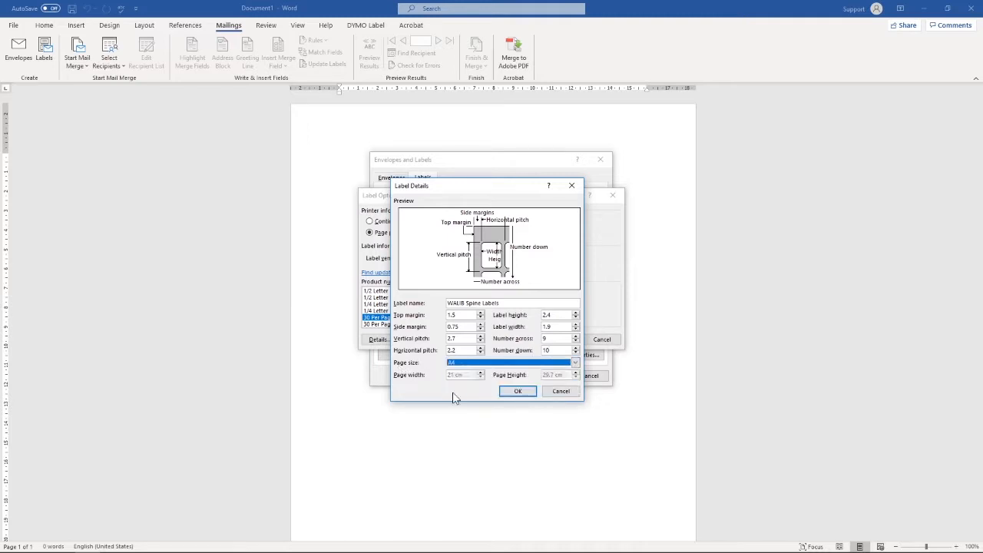
pyautogui.moveTo(459, 402)
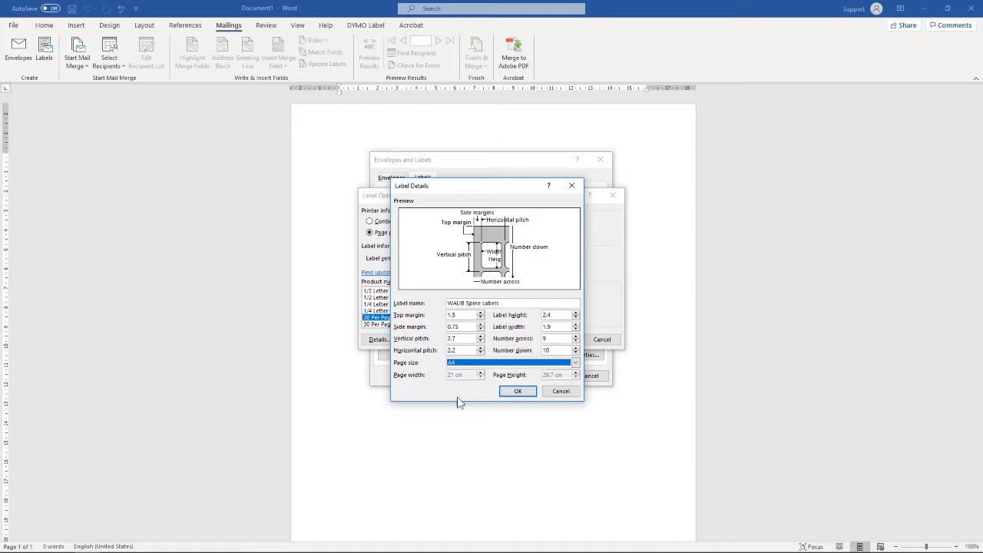
pyautogui.click(518, 391)
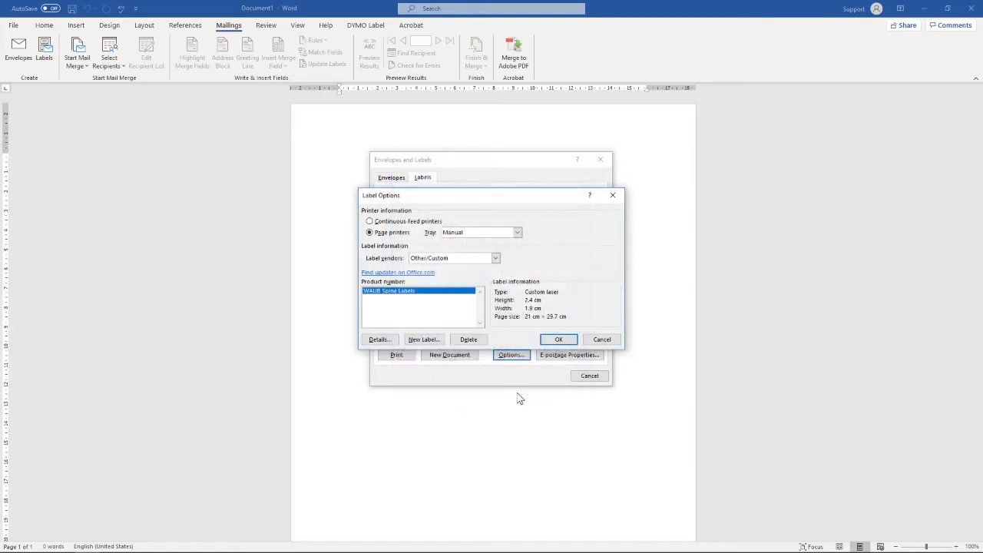
pyautogui.moveTo(340, 288)
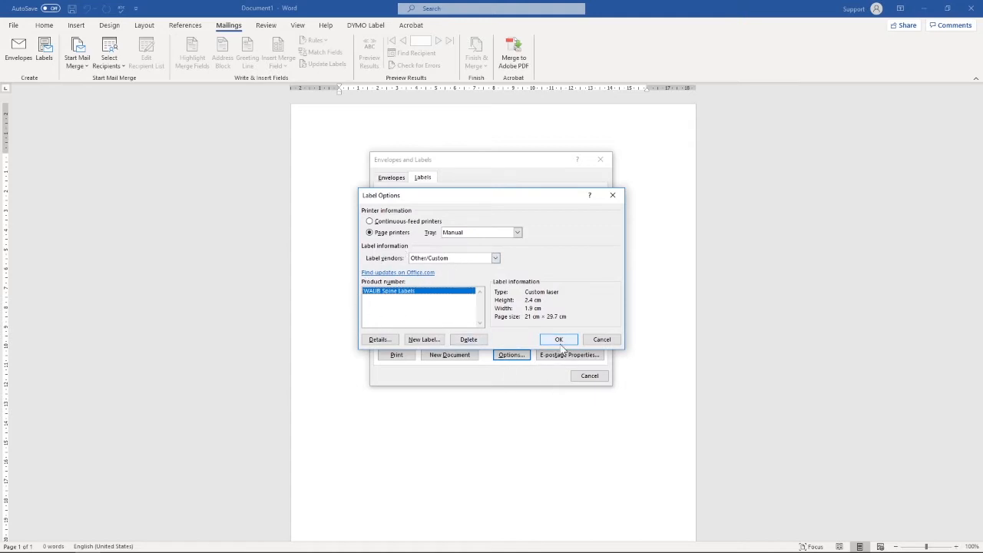
# - Accept WALIB Spine Labels and generate a new document of blank labels
pyautogui.click(558, 340)
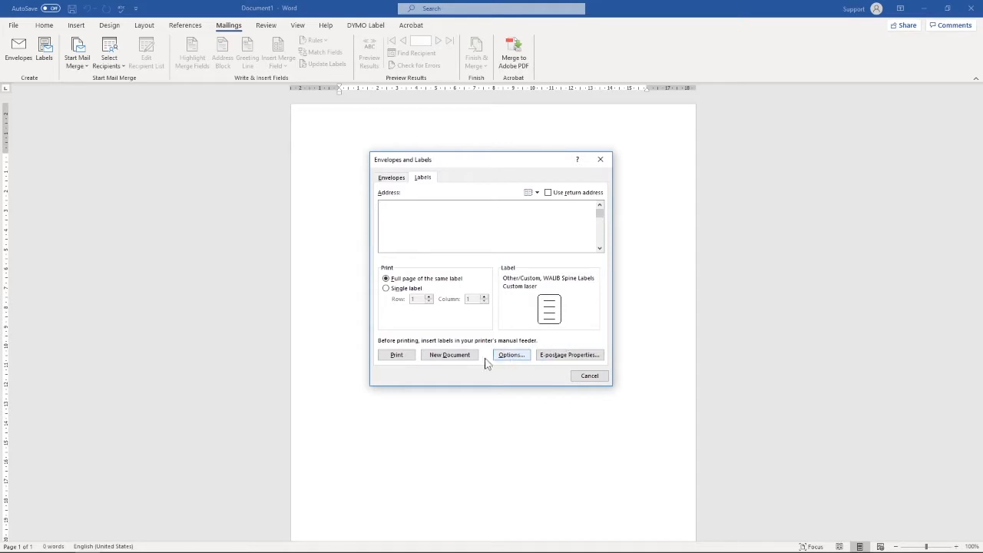
pyautogui.click(450, 354)
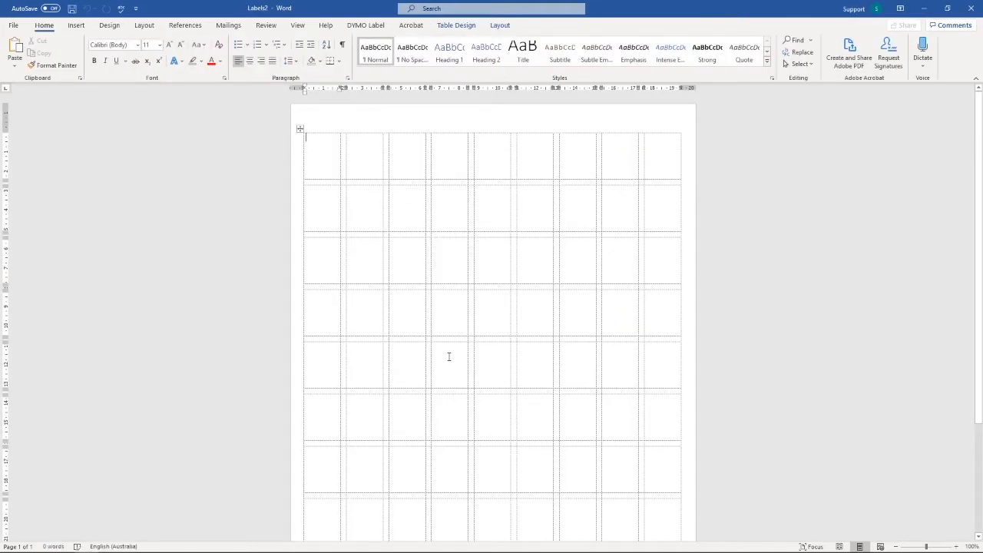
pyautogui.moveTo(347, 164)
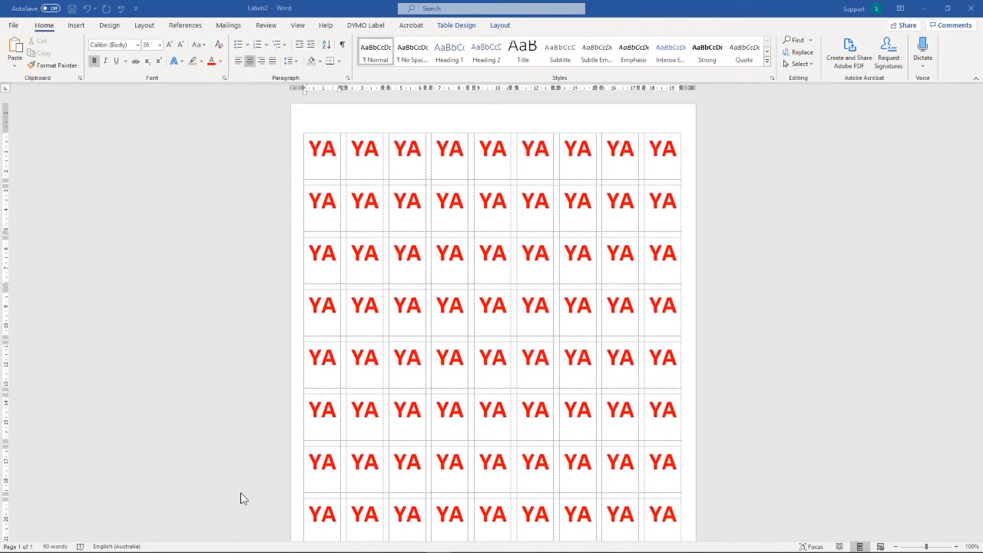
# - Scroll through the sheet to check all 90 labels show red bold YA
pyautogui.scroll(-3)
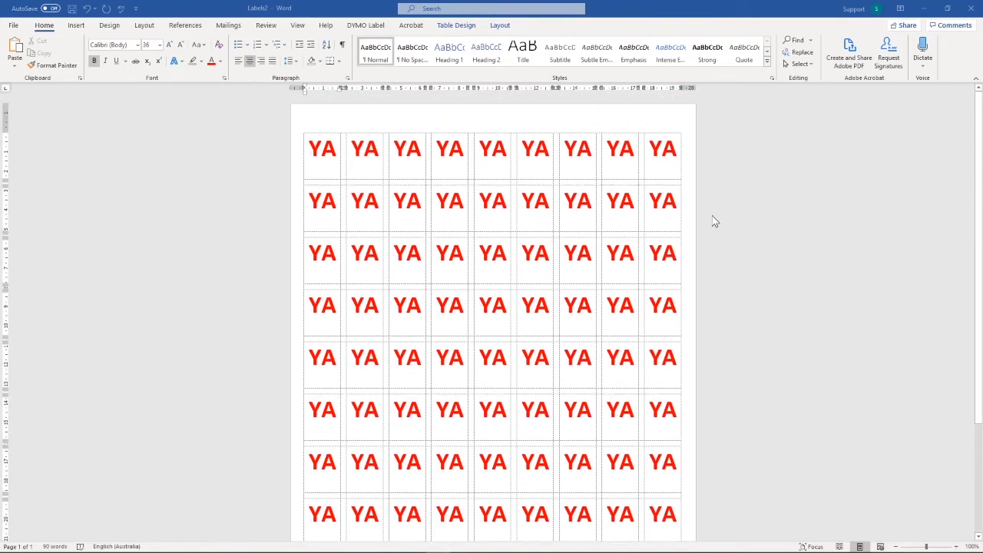
pyautogui.scroll(-3)
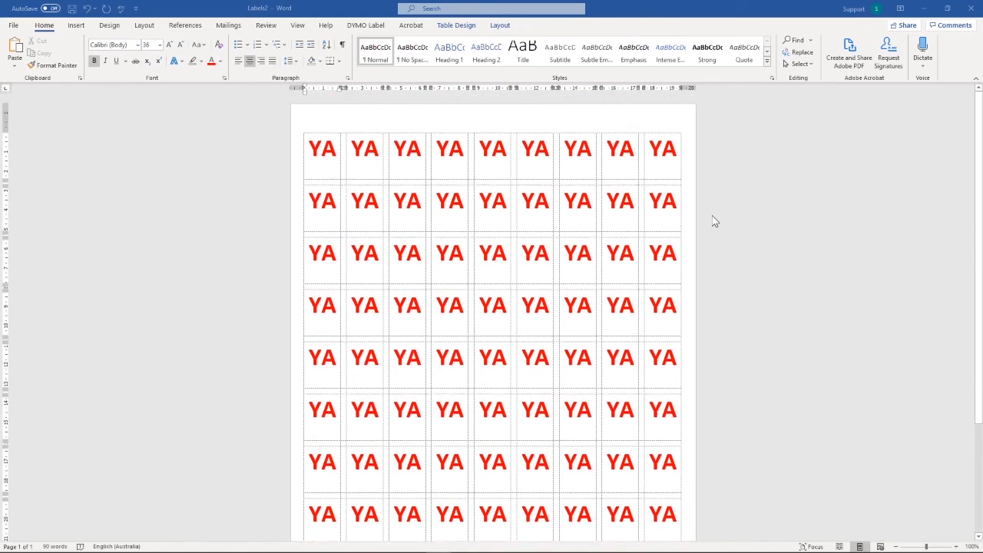
pyautogui.scroll(-3)
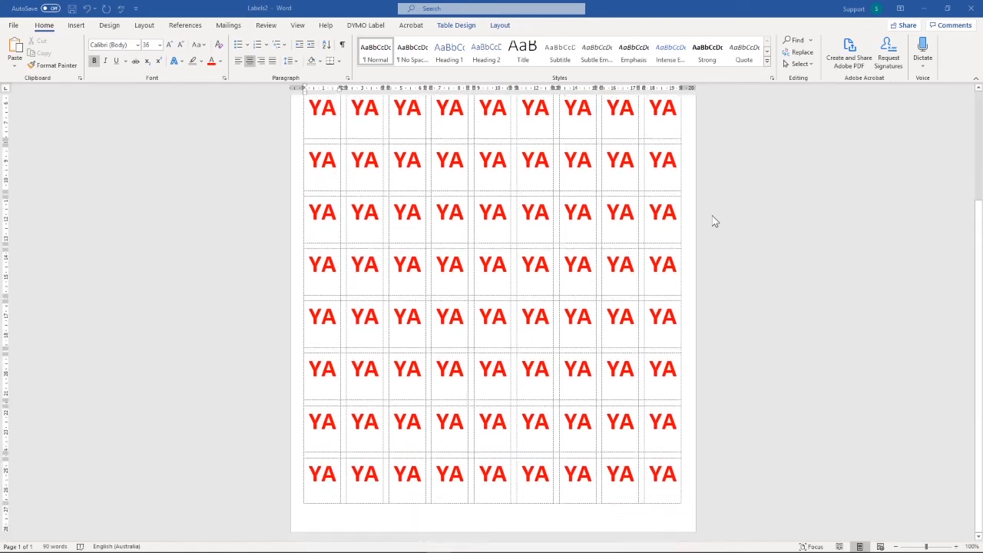